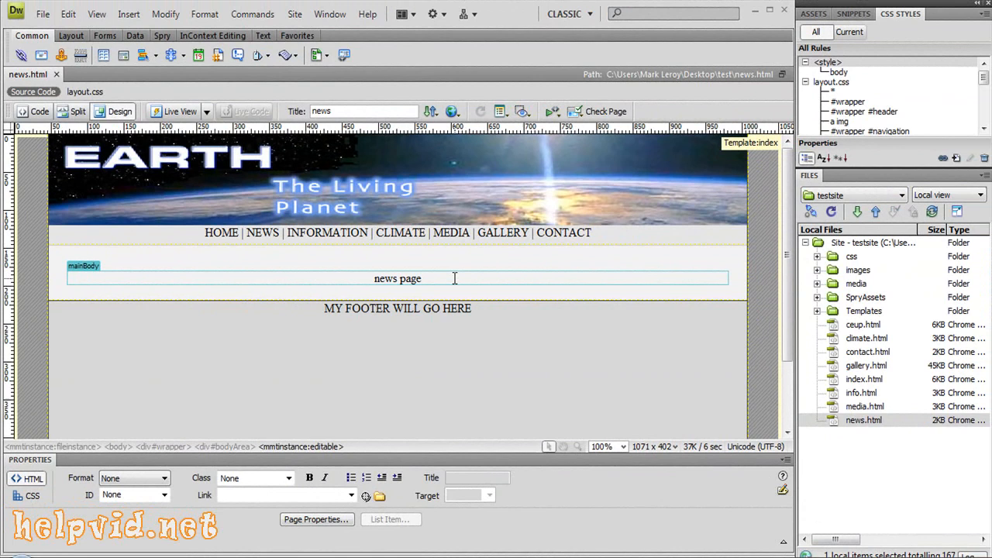
Delete the 'news page' placeholder text from the mainBody editable region.
click(453, 279)
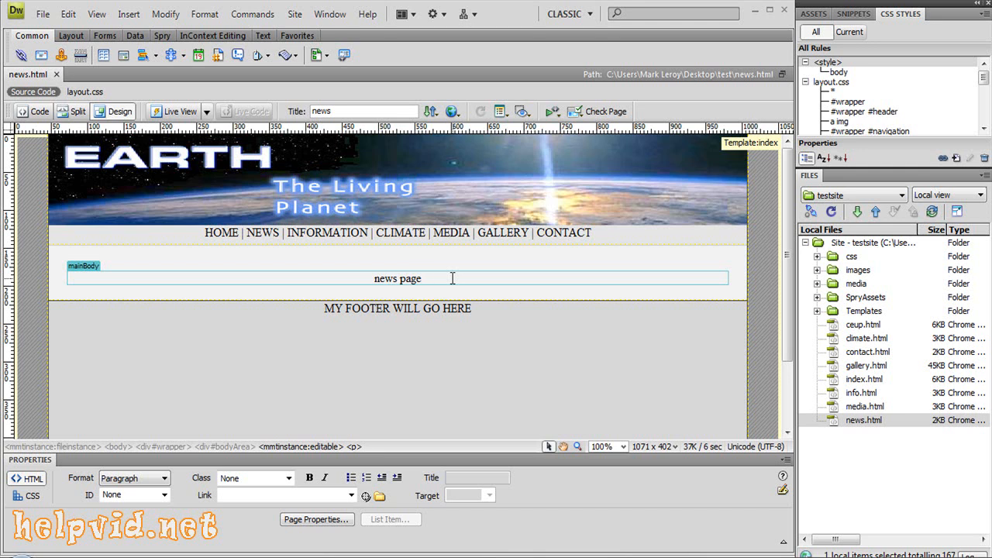
click(422, 279)
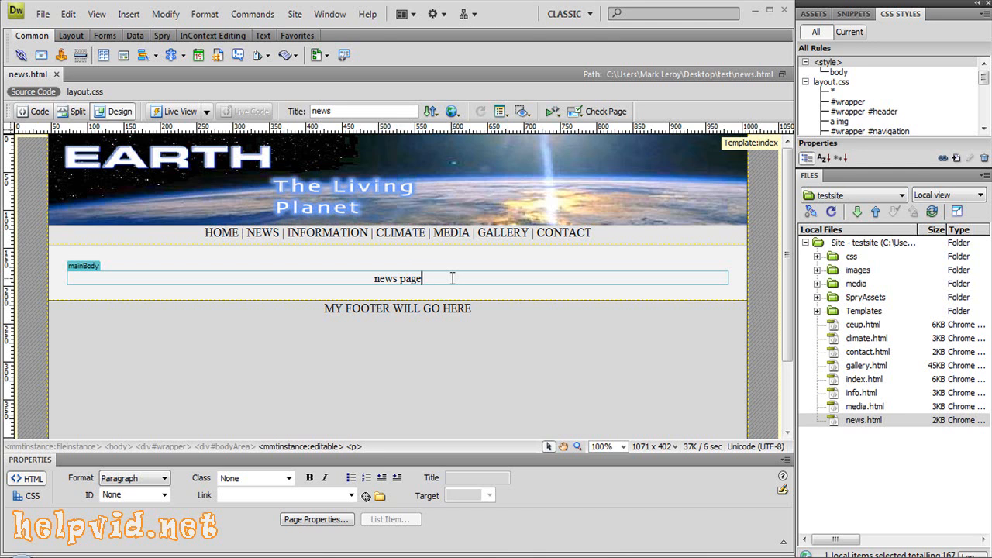
text(ne)
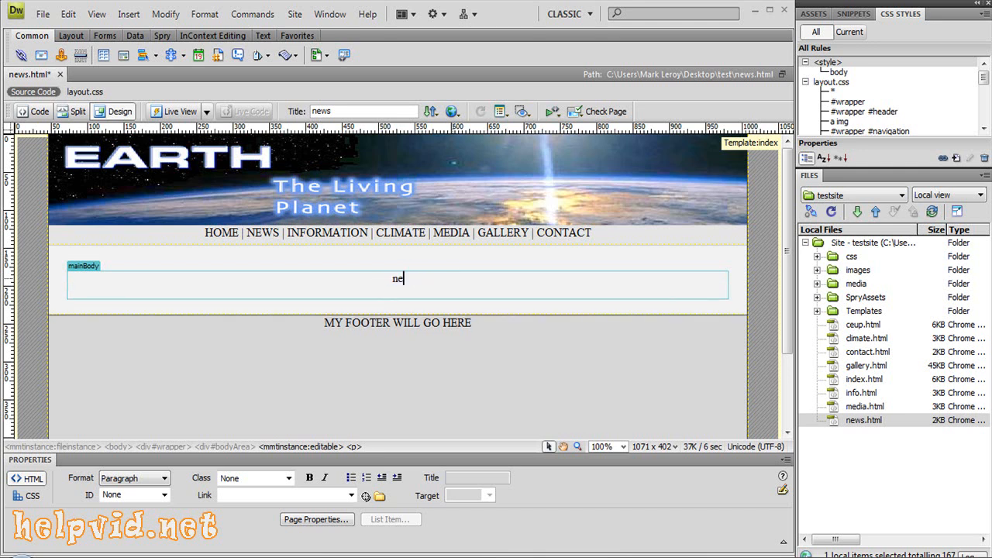
key(BackSpace)
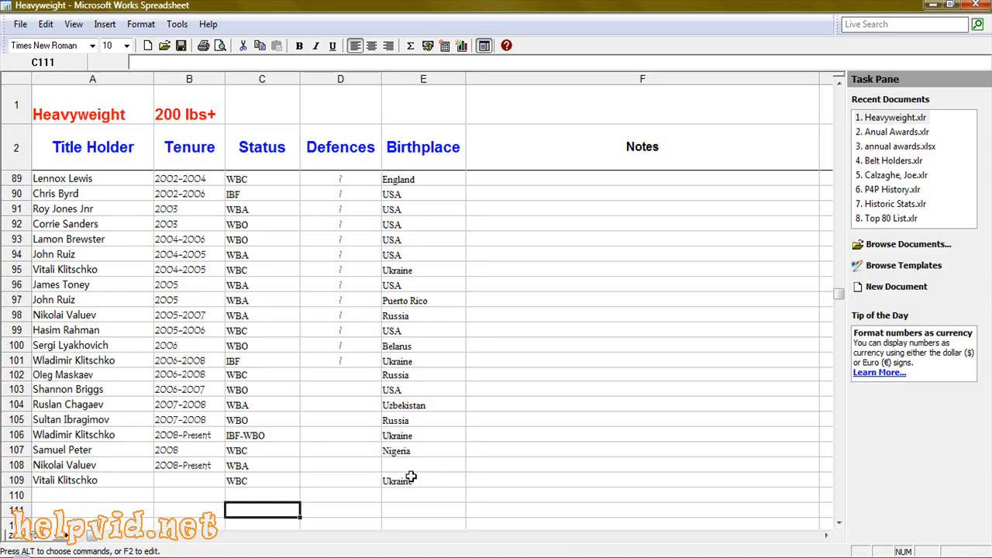
mouse_move(854, 298)
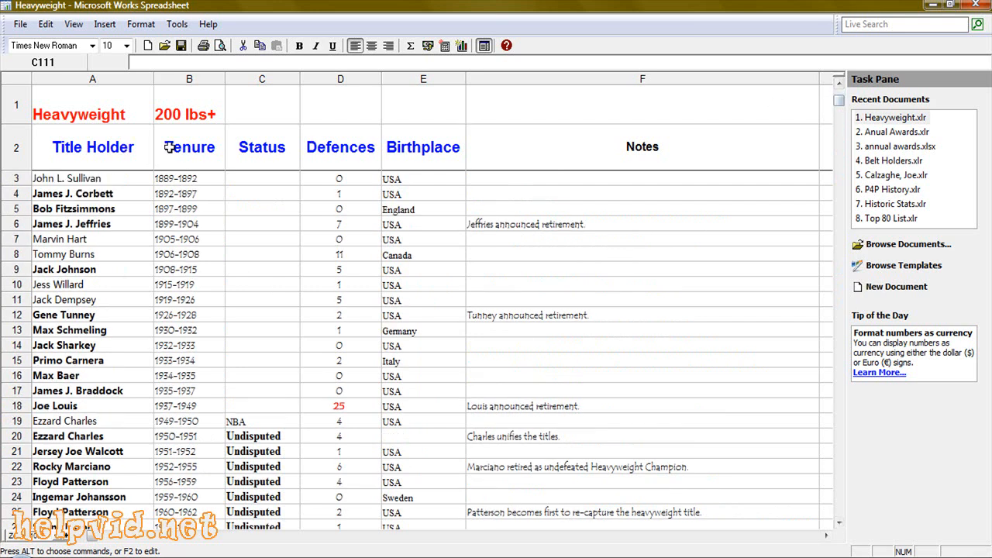
mouse_move(163, 304)
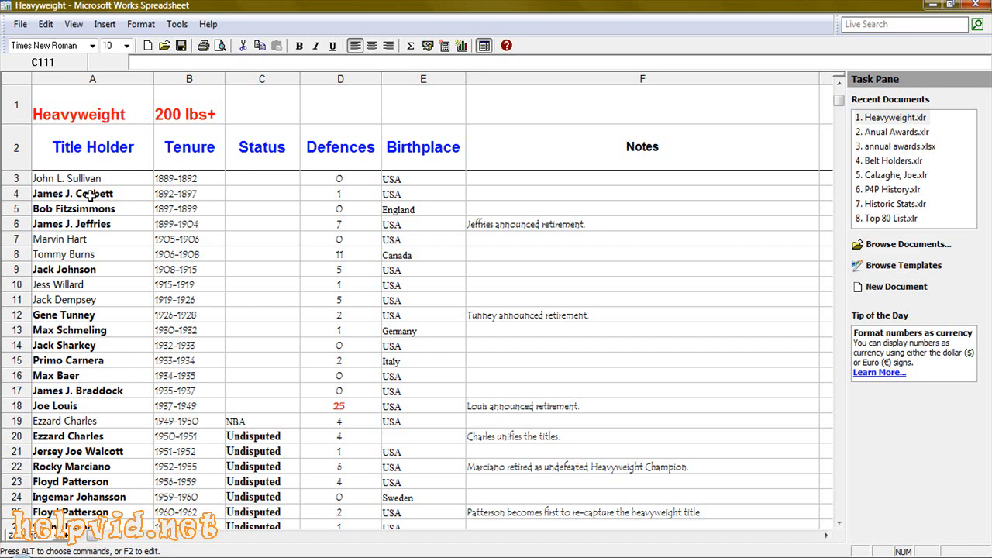
click(93, 194)
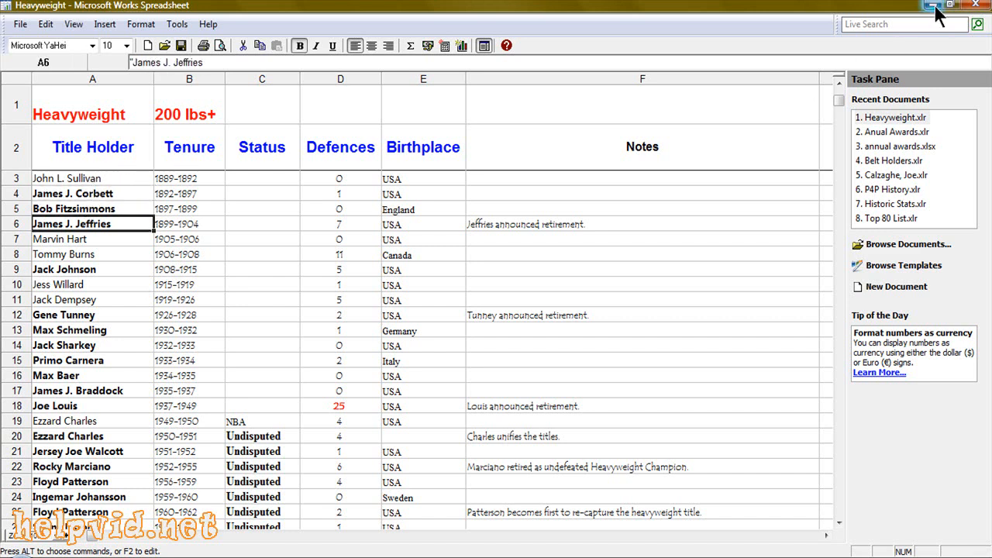
mouse_move(267, 130)
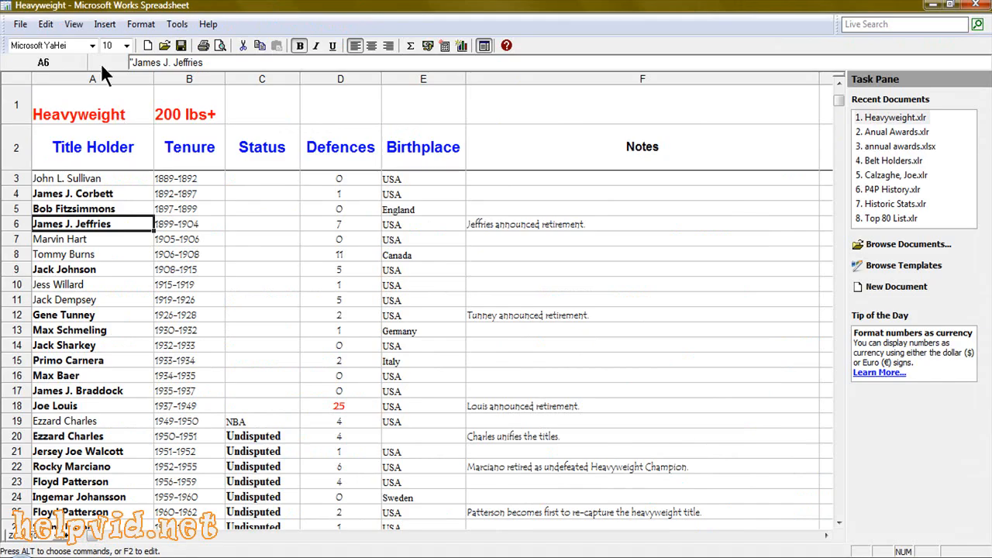
Begin a Save As of the workbook and choose the Desktop as the save location.
click(18, 25)
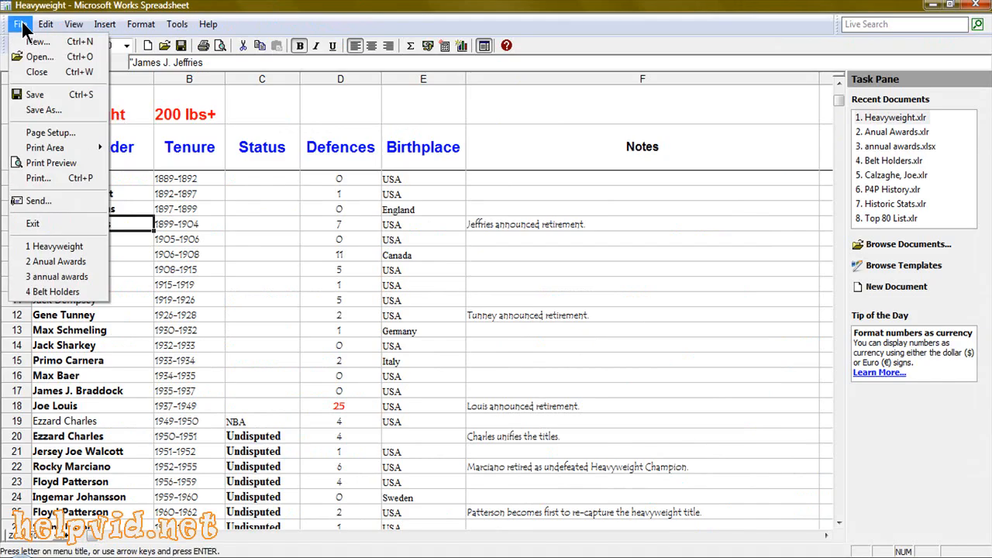
mouse_move(44, 108)
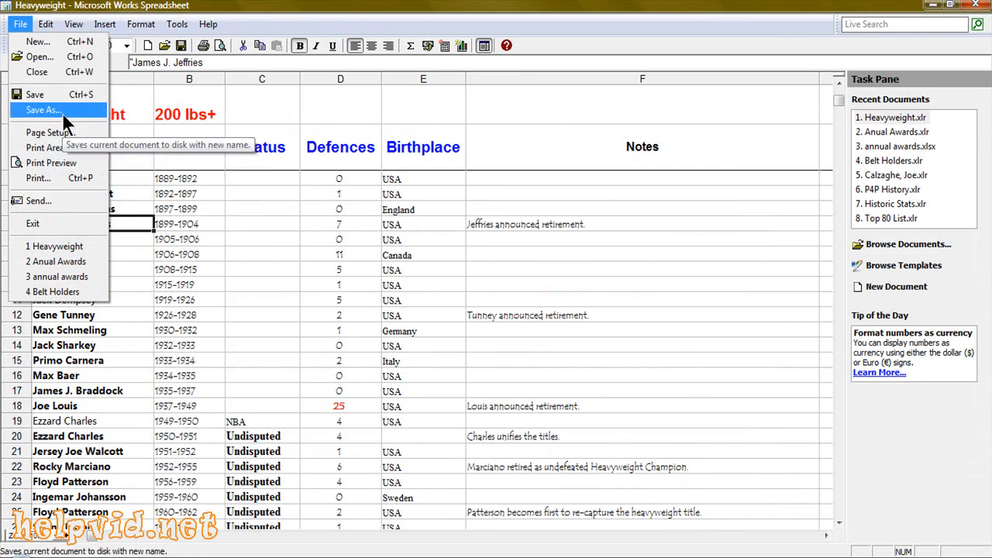
click(44, 108)
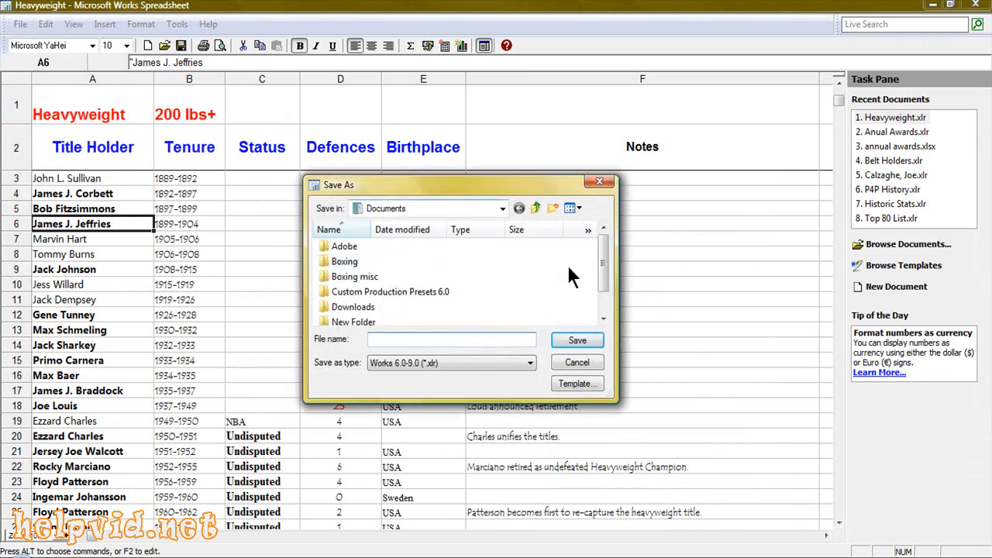
click(504, 208)
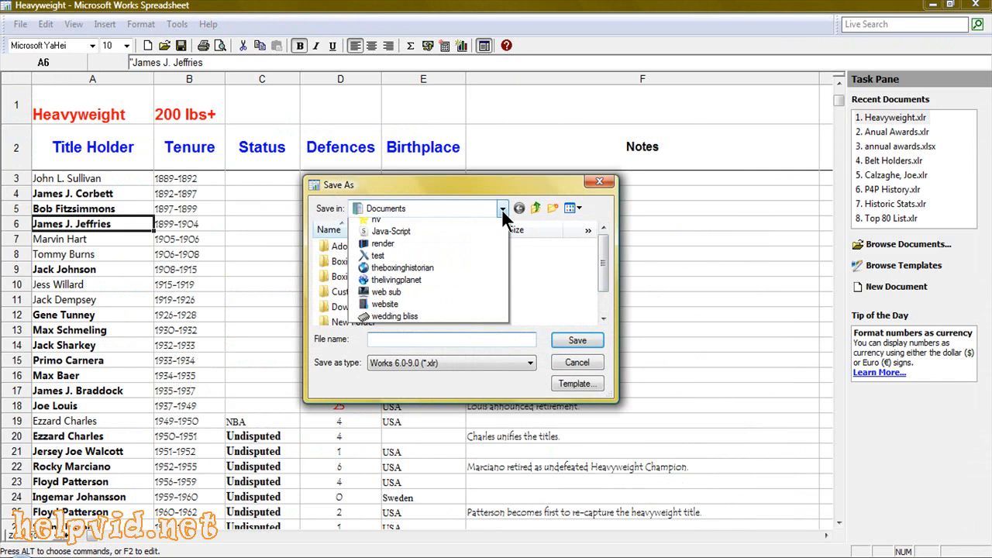
click(504, 208)
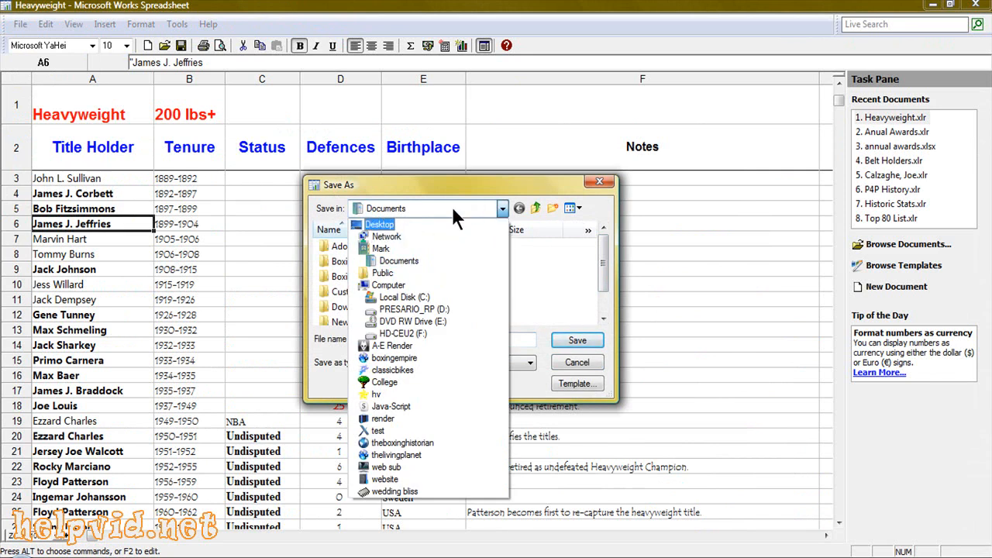
click(378, 223)
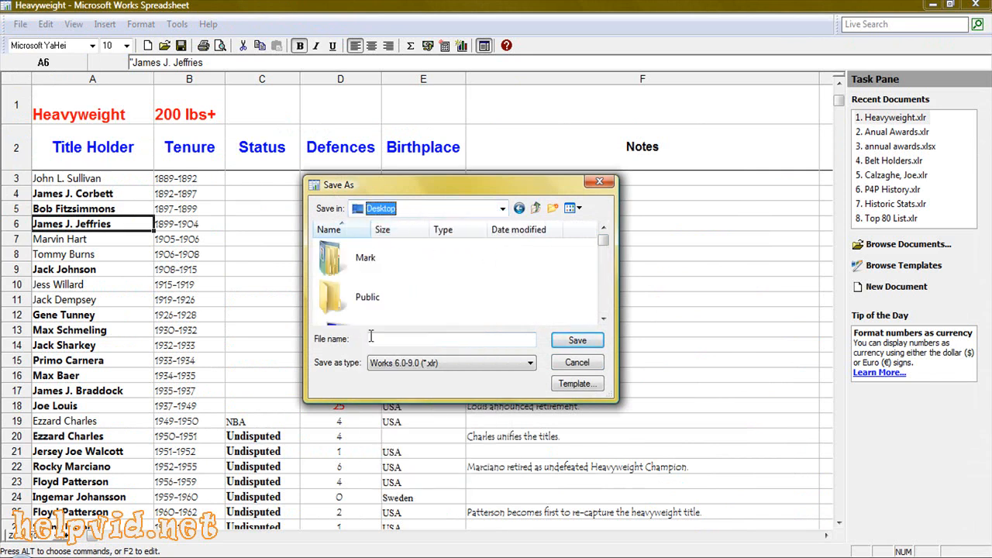
Save the file as 'sample table' in Excel 2007 Workbook (*.xlsx) format.
text(sample)
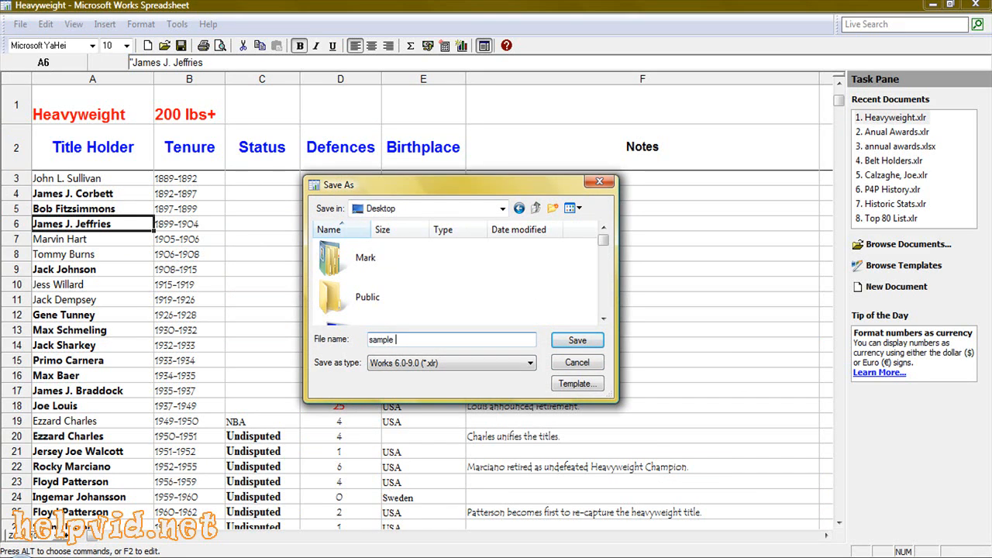
text(table)
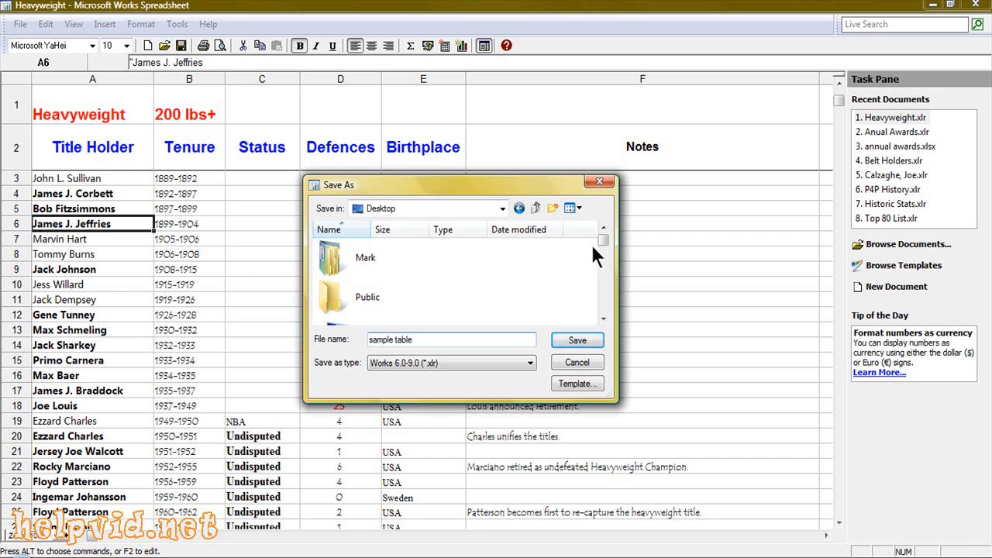
mouse_move(360, 369)
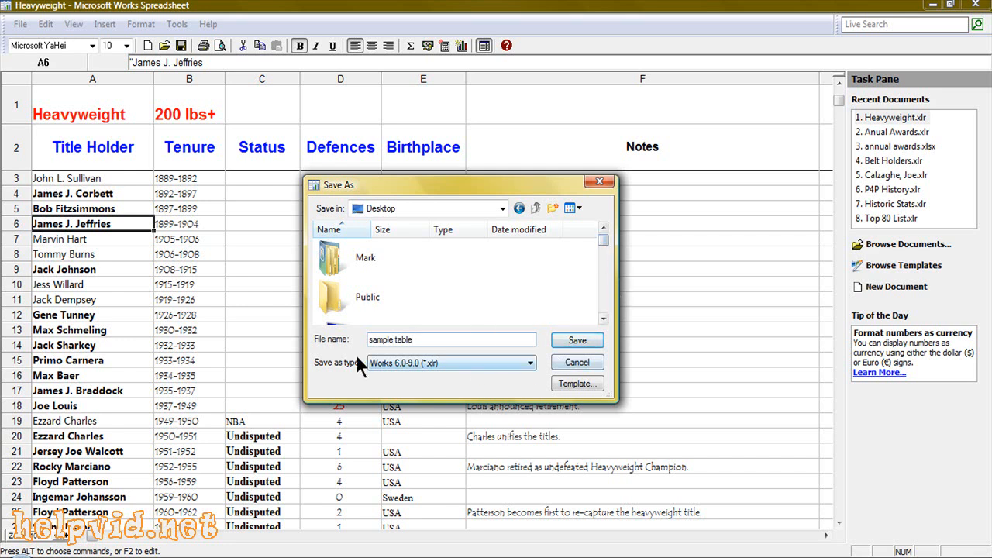
click(527, 363)
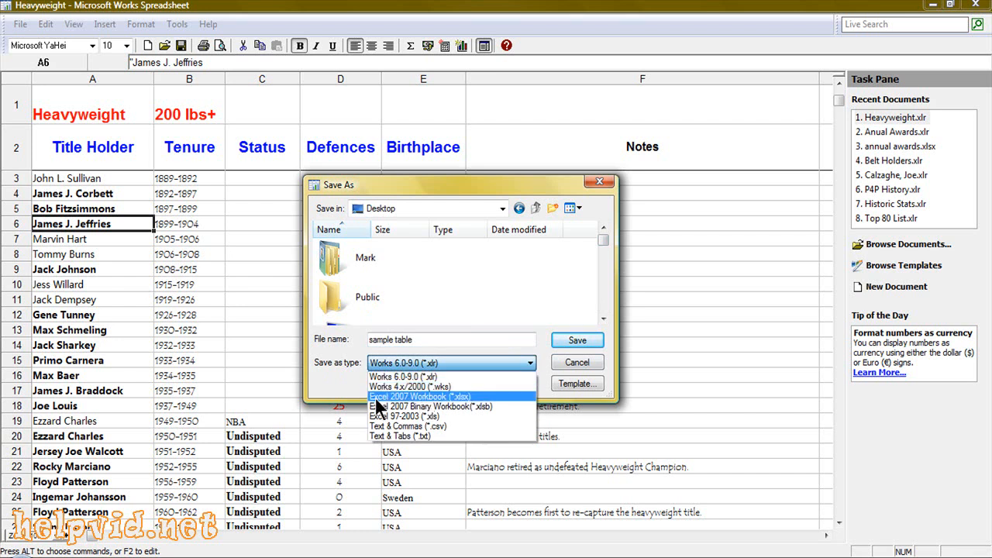
mouse_move(447, 403)
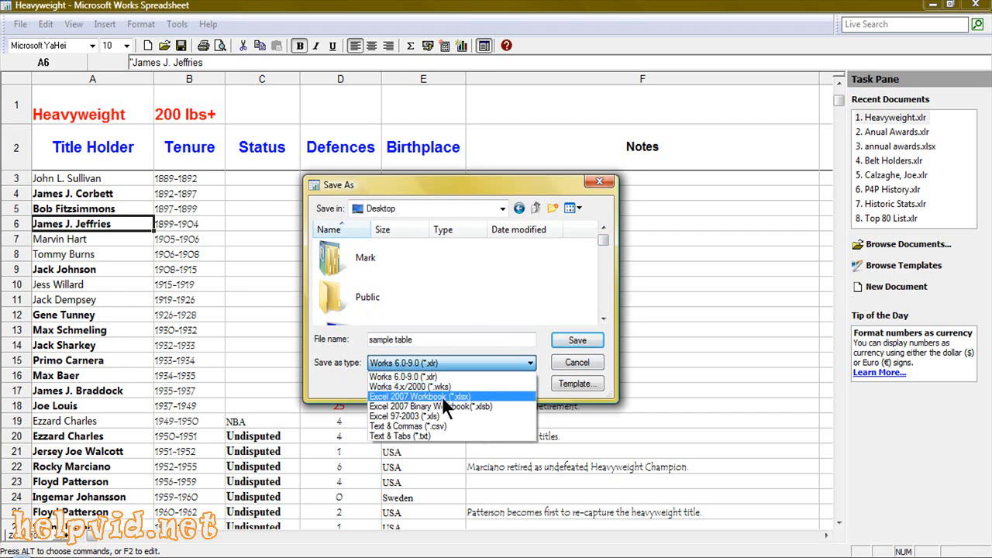
mouse_move(455, 409)
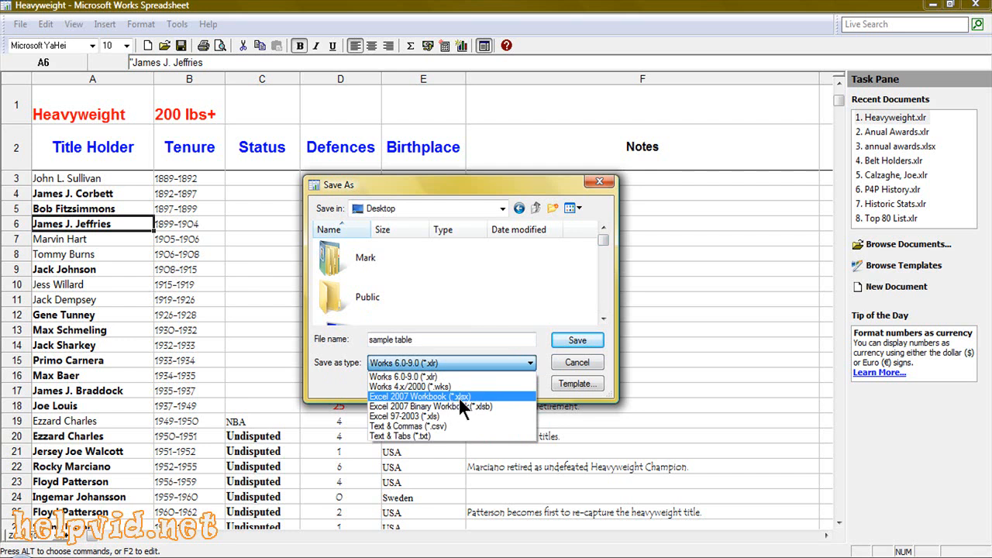
click(418, 397)
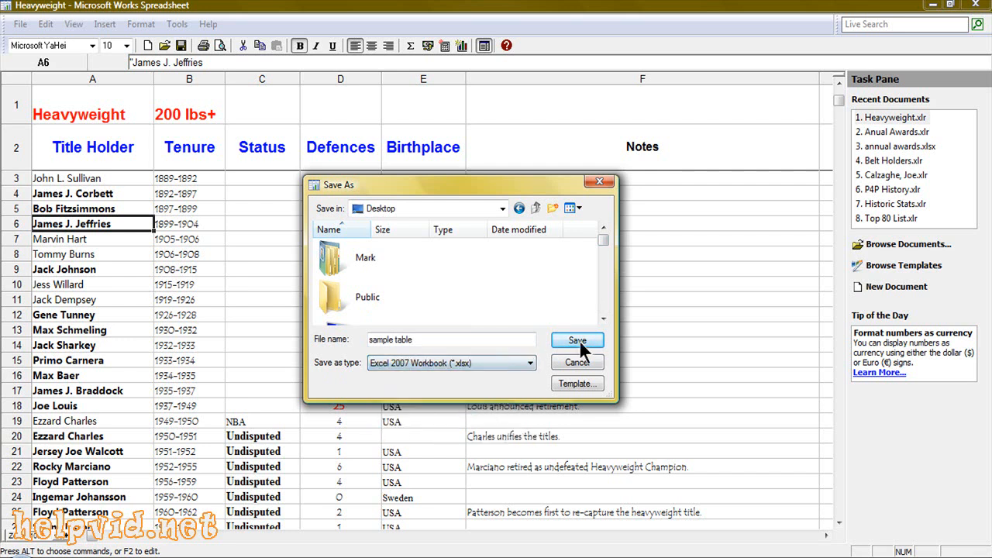
click(577, 341)
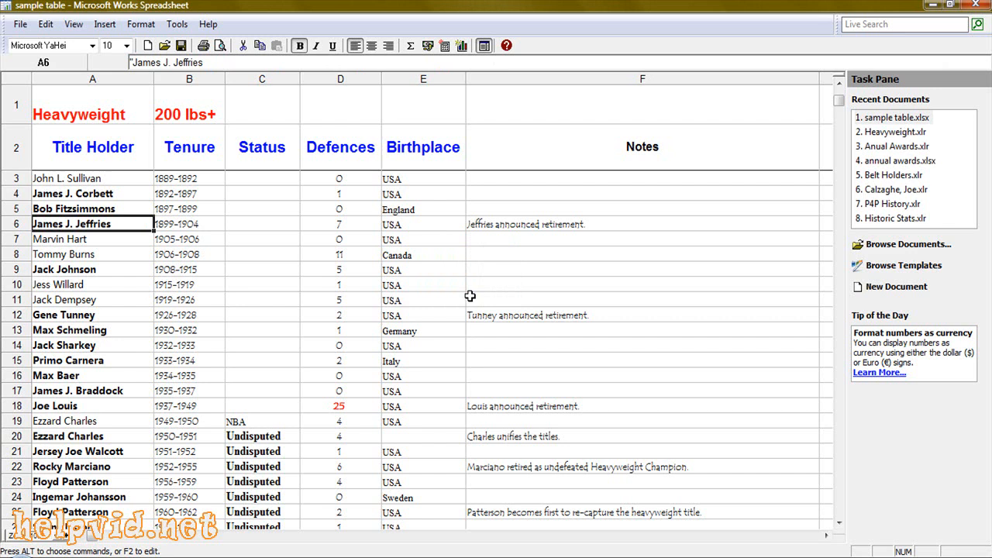
mouse_move(189, 442)
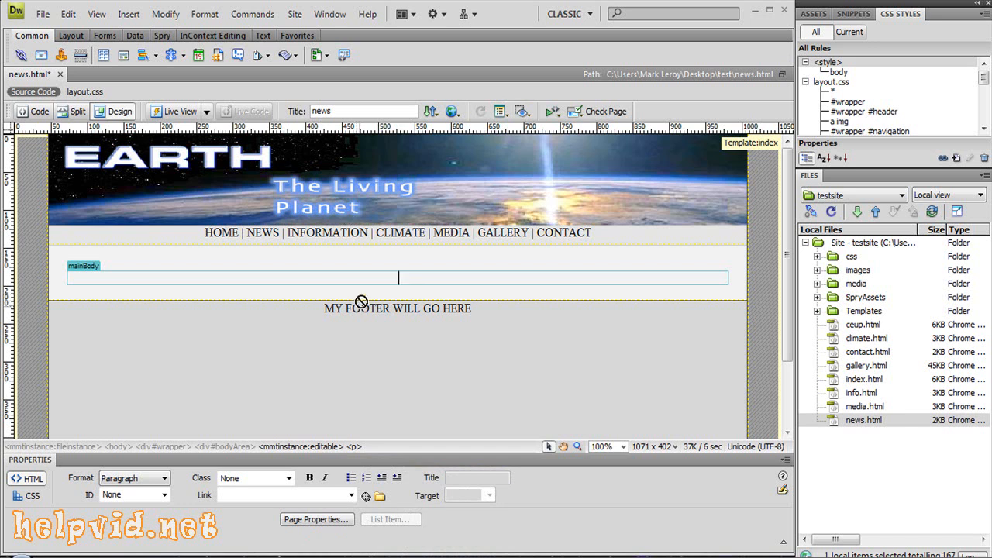
mouse_move(431, 273)
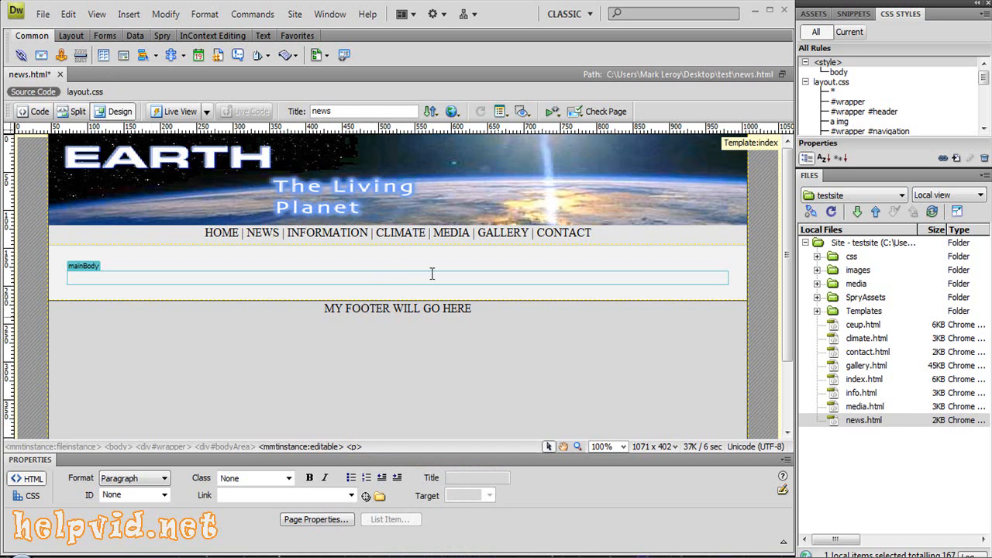
Import the 'sample table' Excel workbook from the Desktop into the page body.
click(61, 12)
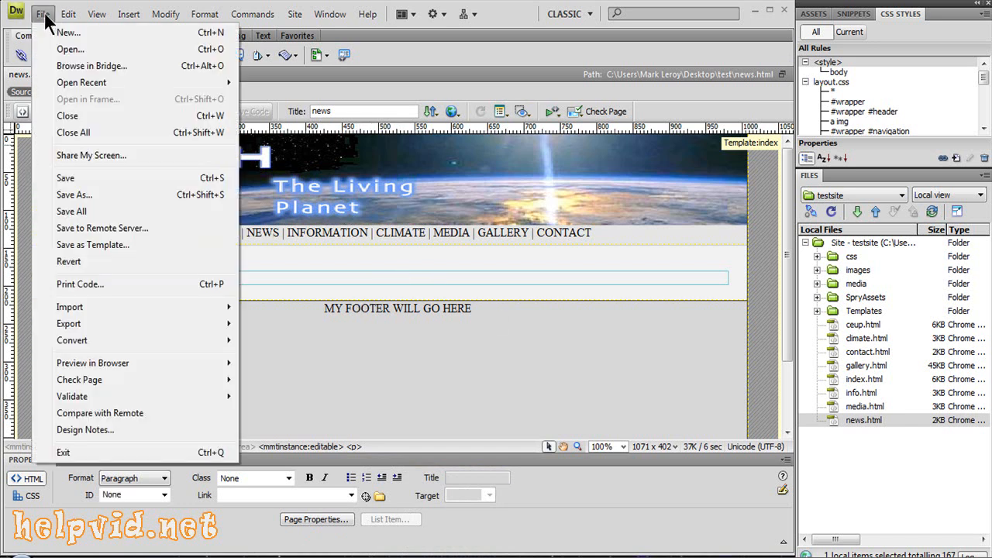
mouse_move(70, 307)
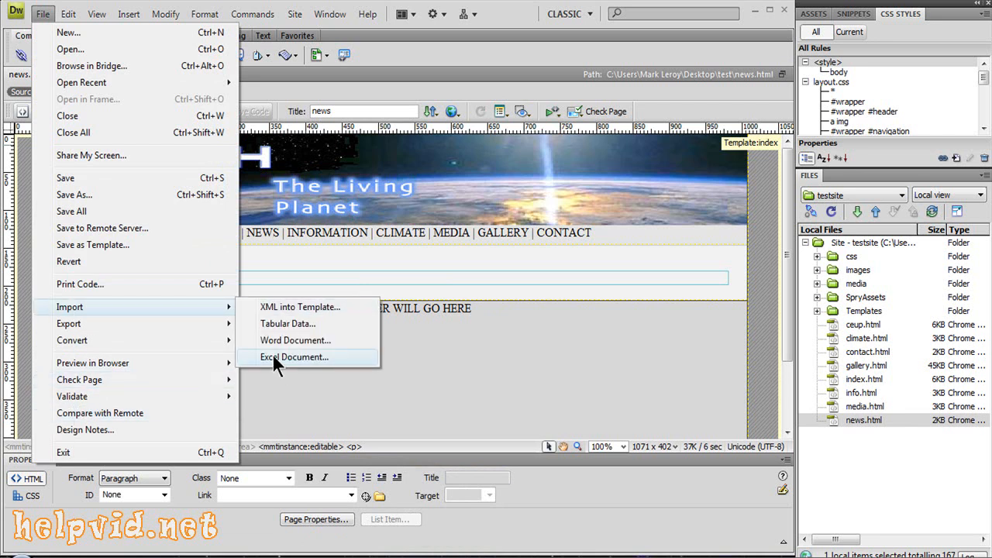
click(295, 357)
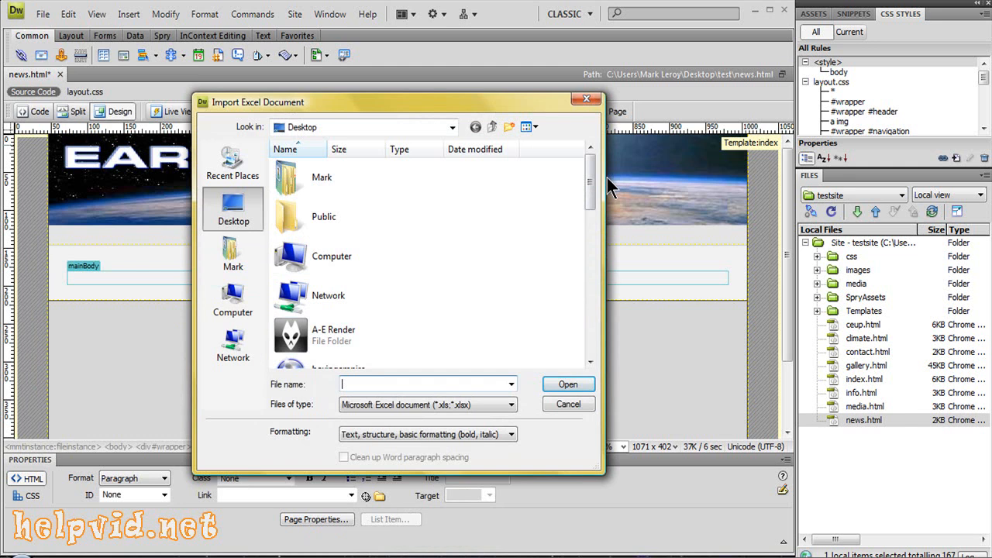
scroll(down, 3)
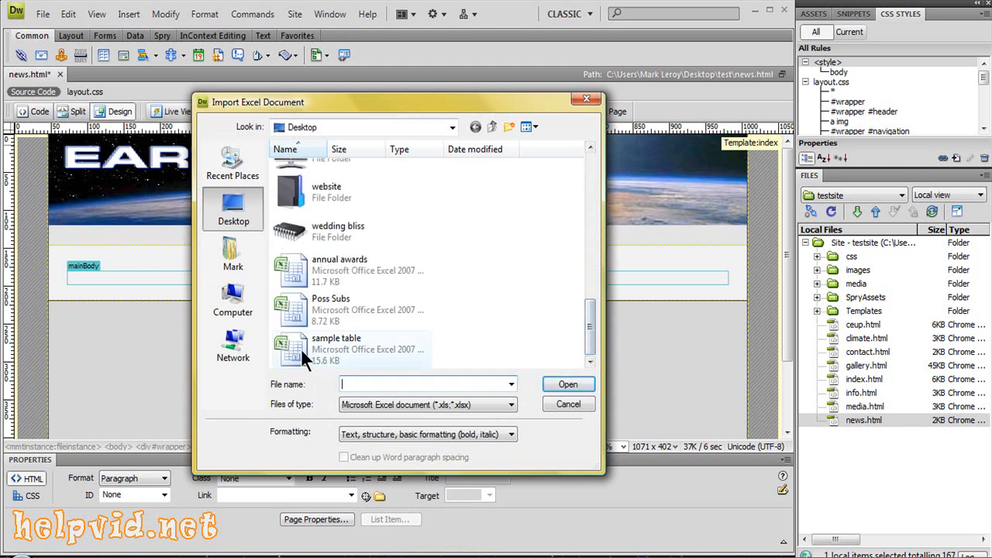
click(567, 403)
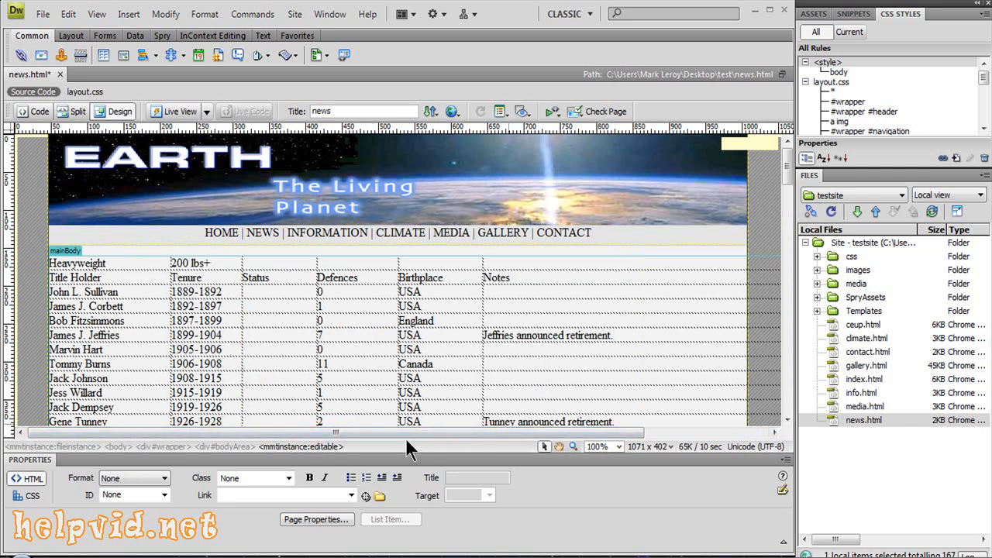
Scroll through the imported table before undoing the import.
scroll(down, 3)
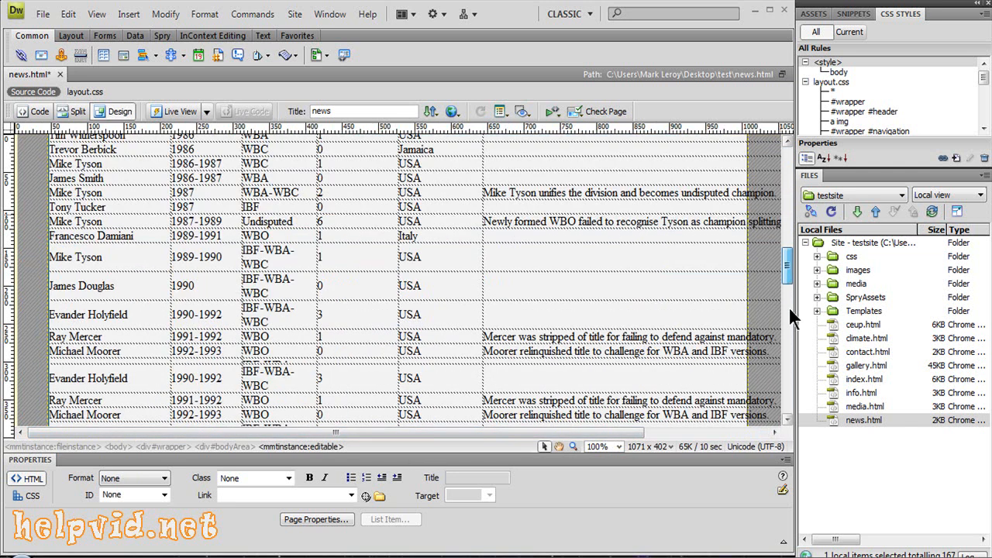
scroll(down, 3)
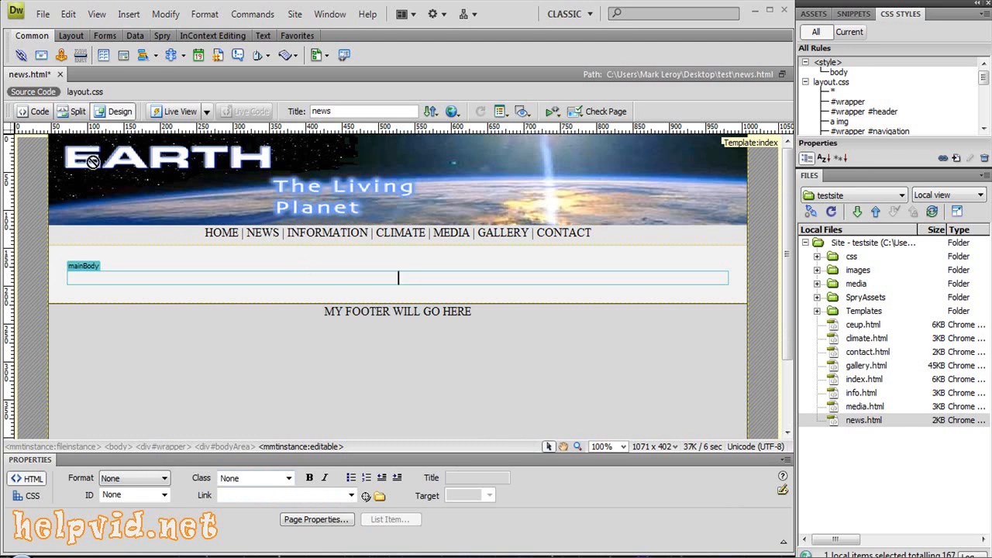
Import the title-holders Excel workbook into the page body again.
click(56, 14)
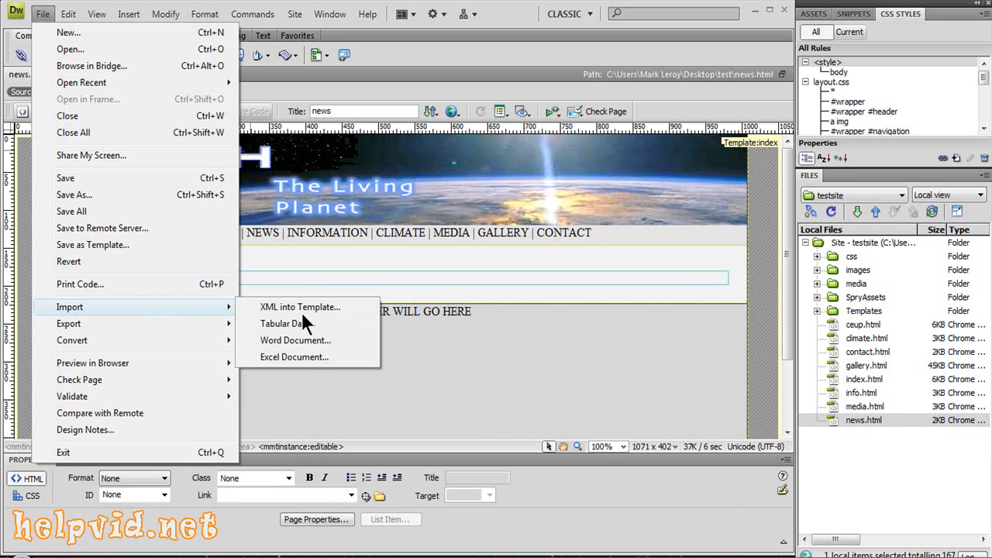
mouse_move(379, 292)
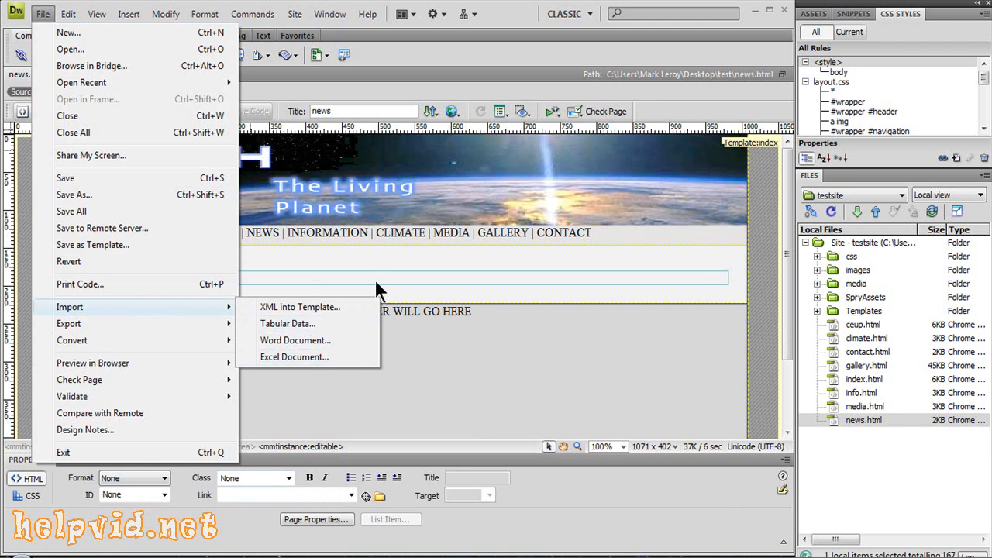
click(68, 16)
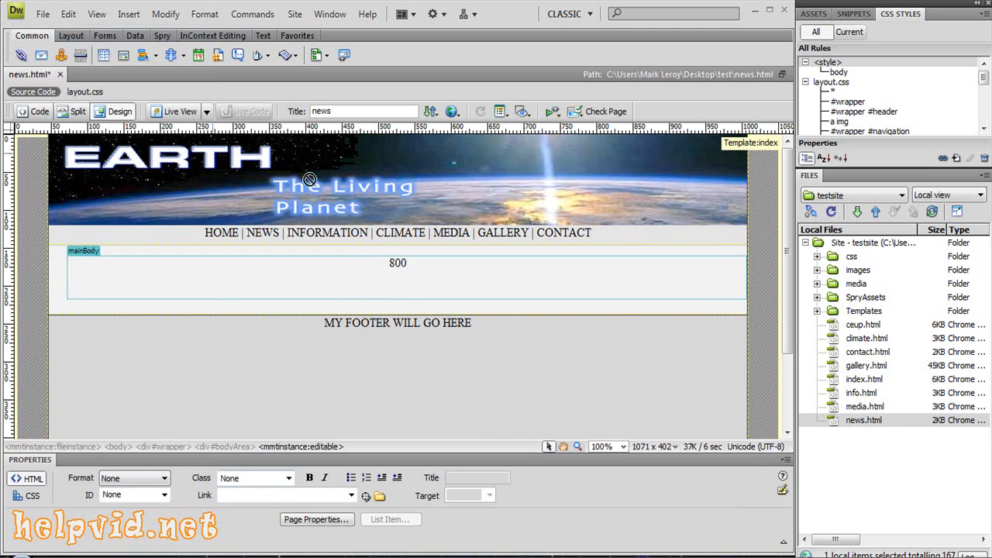
click(68, 14)
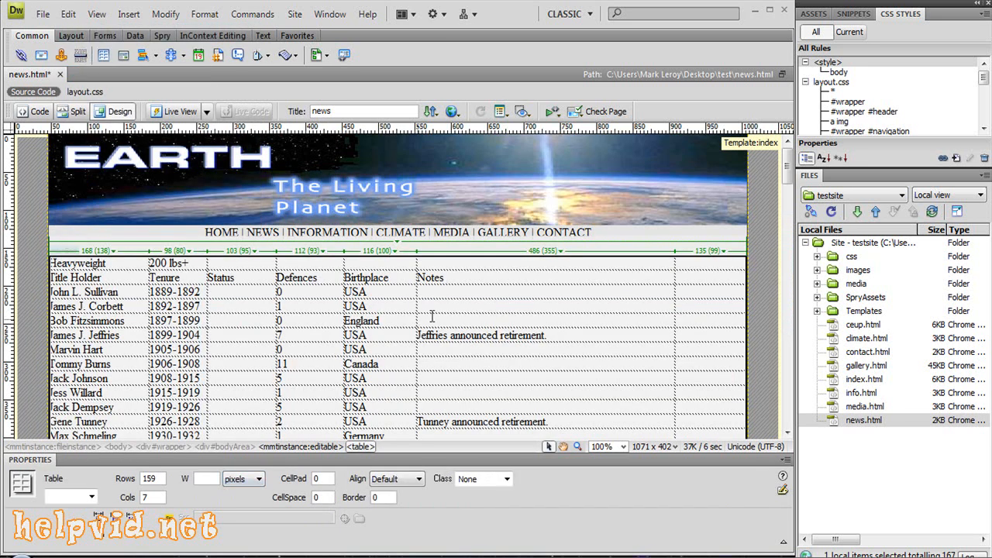
Set the selected table's width to 800 pixels in the Property inspector.
scroll(down, 3)
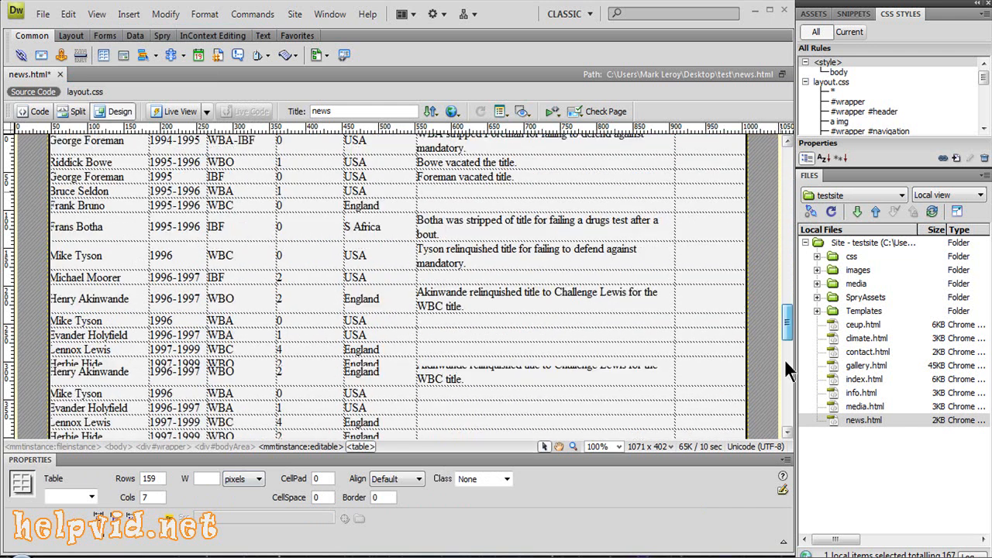
scroll(down, 3)
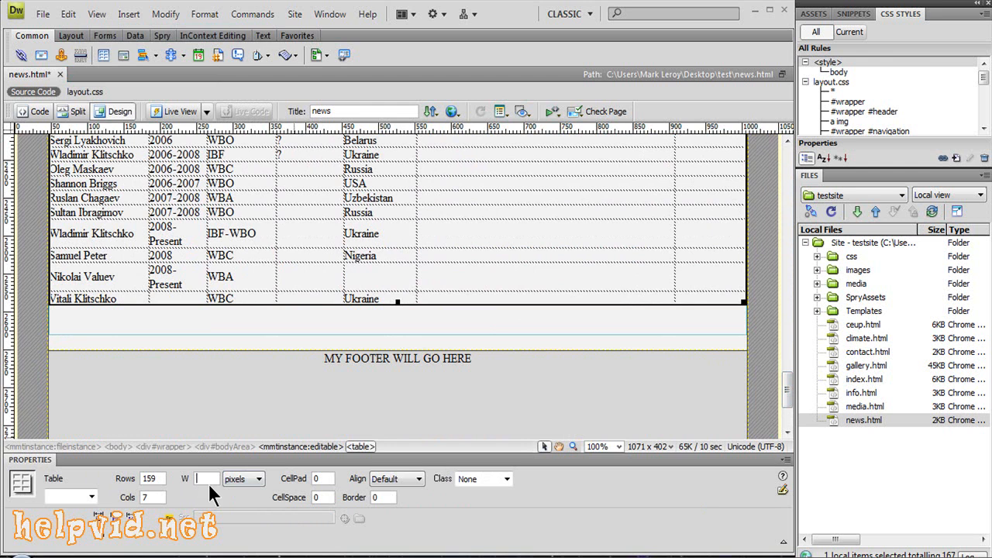
text(800)
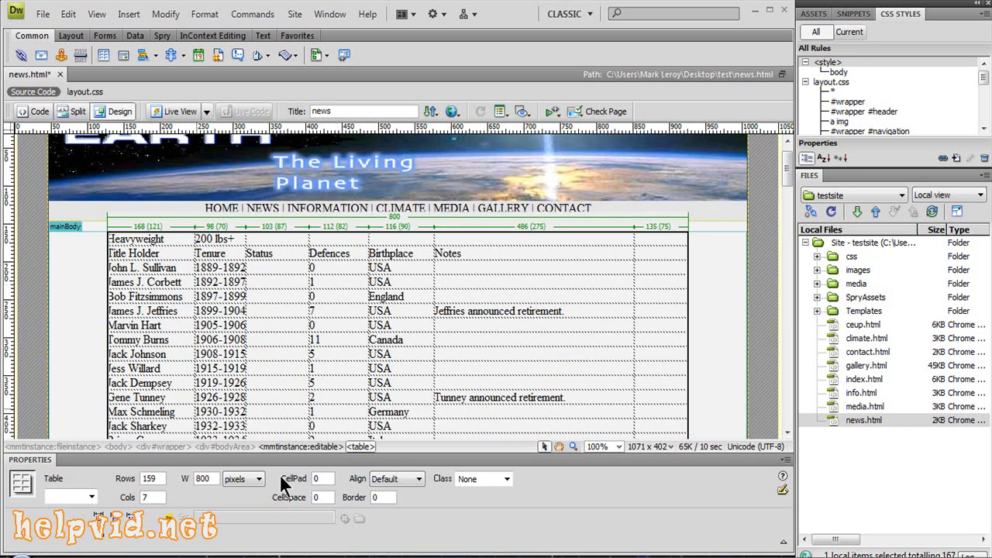
mouse_move(313, 496)
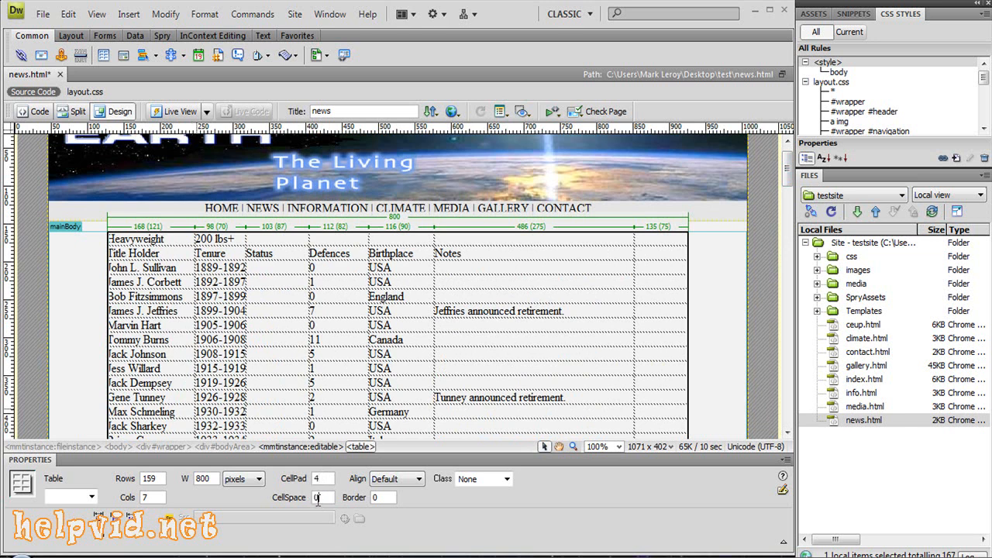
Set the table's CellPad to 4, CellSpace to 4 and Border to 1.
text(4)
click(385, 497)
text(1)
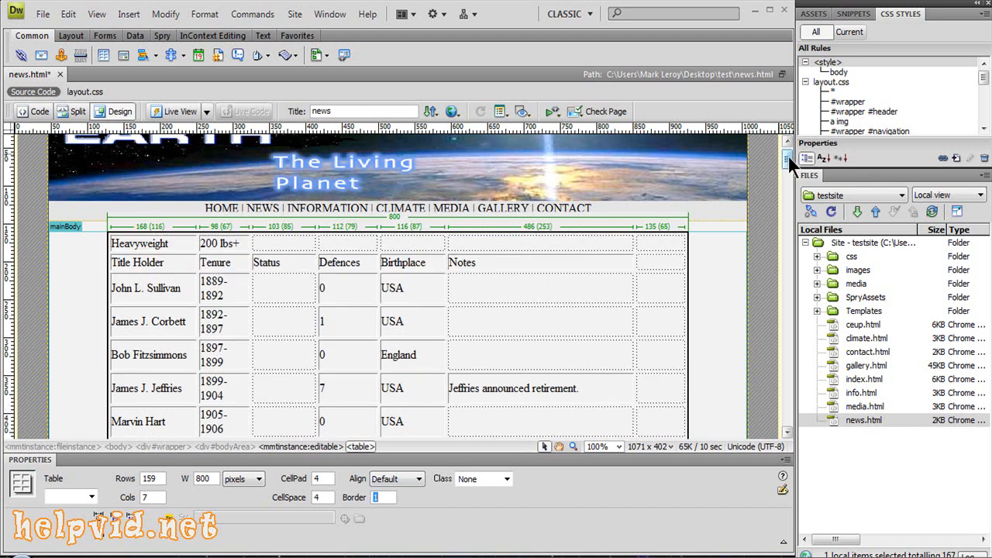
Preview the page in chrome.exe, saving the changes when prompted.
scroll(down, 3)
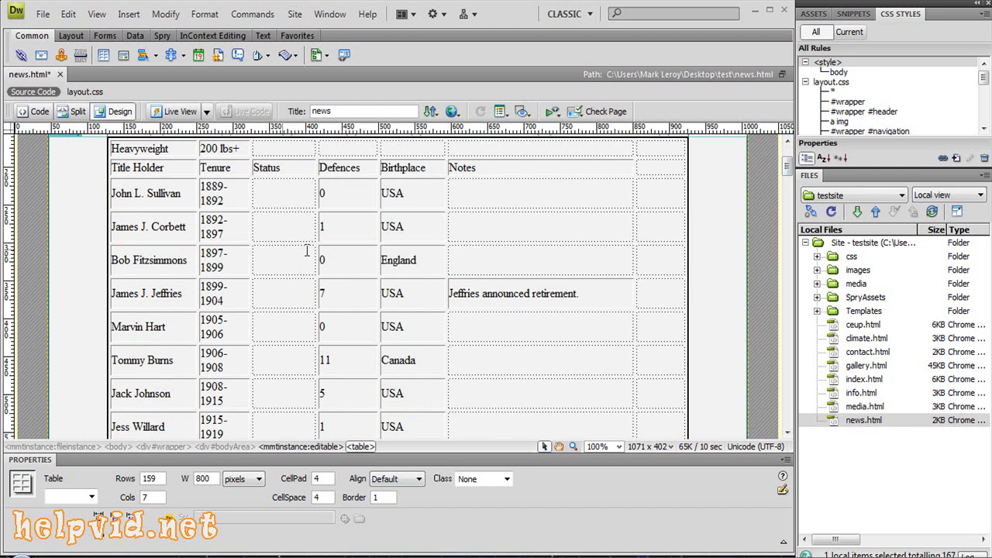
mouse_move(274, 242)
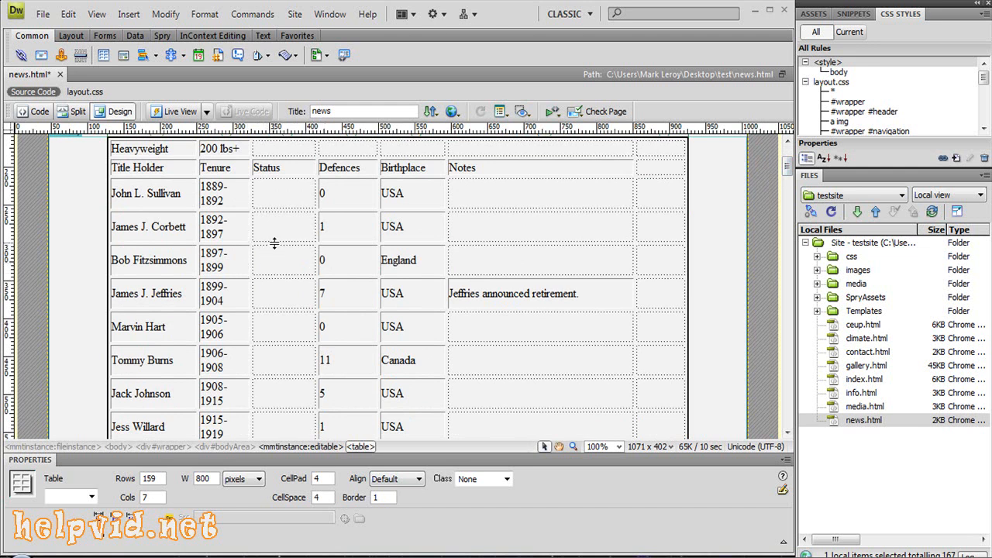
mouse_move(274, 245)
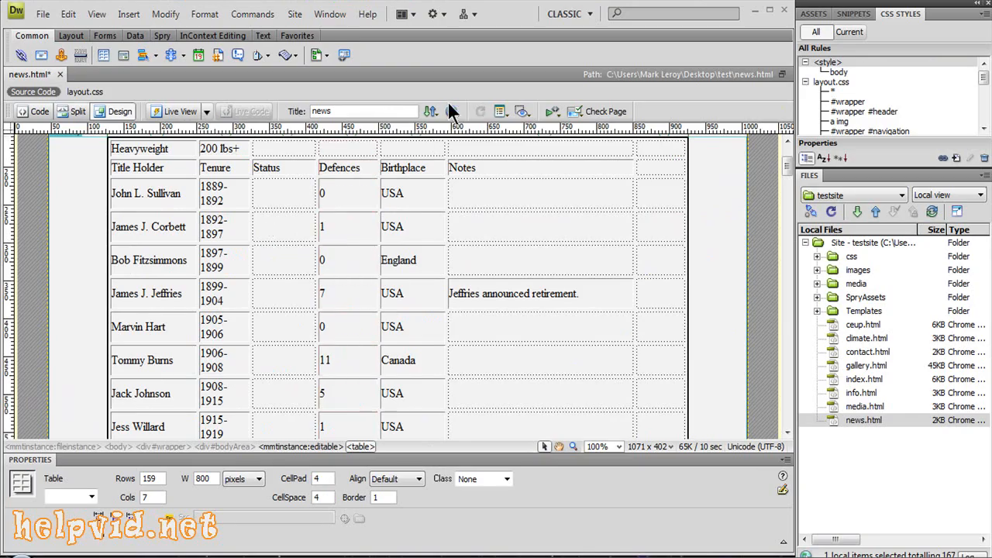
click(452, 112)
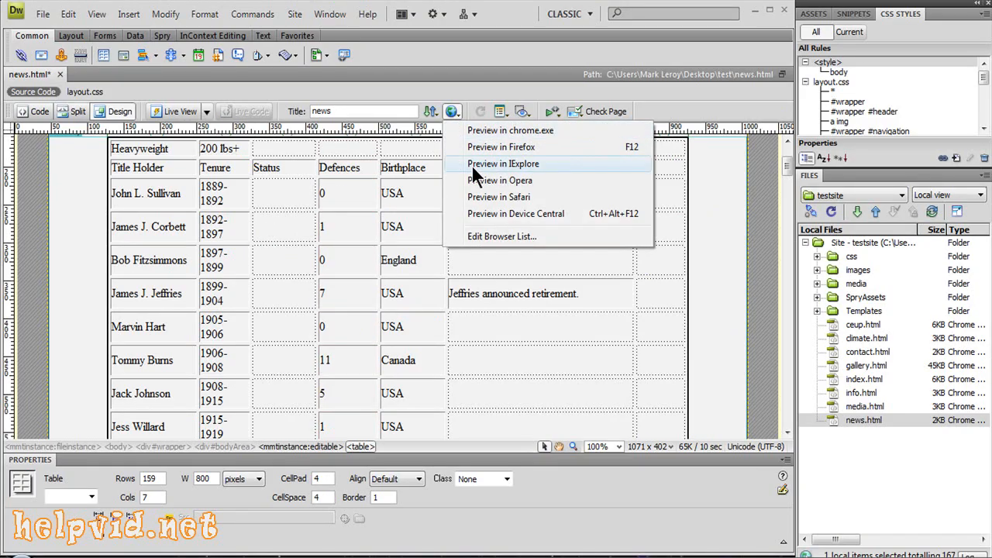
click(503, 165)
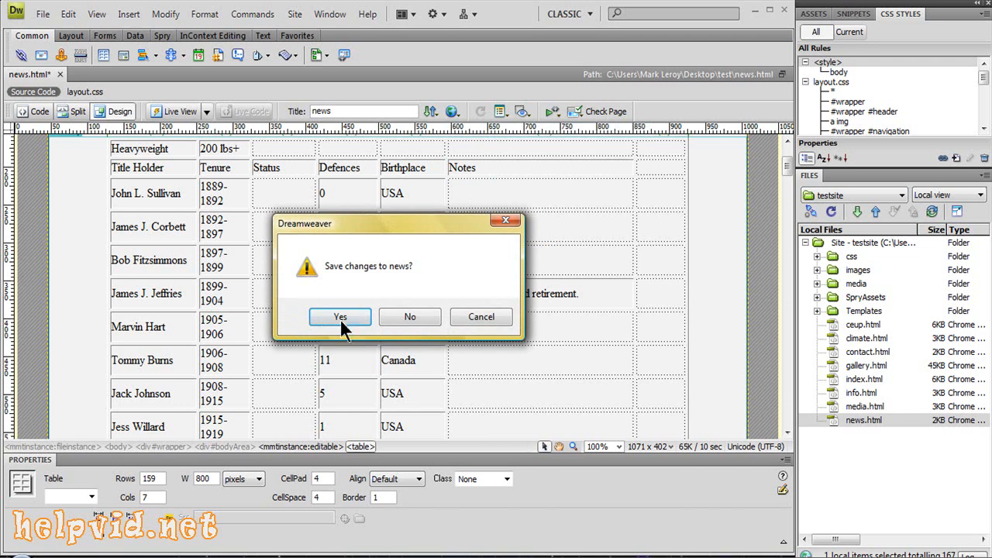
click(340, 316)
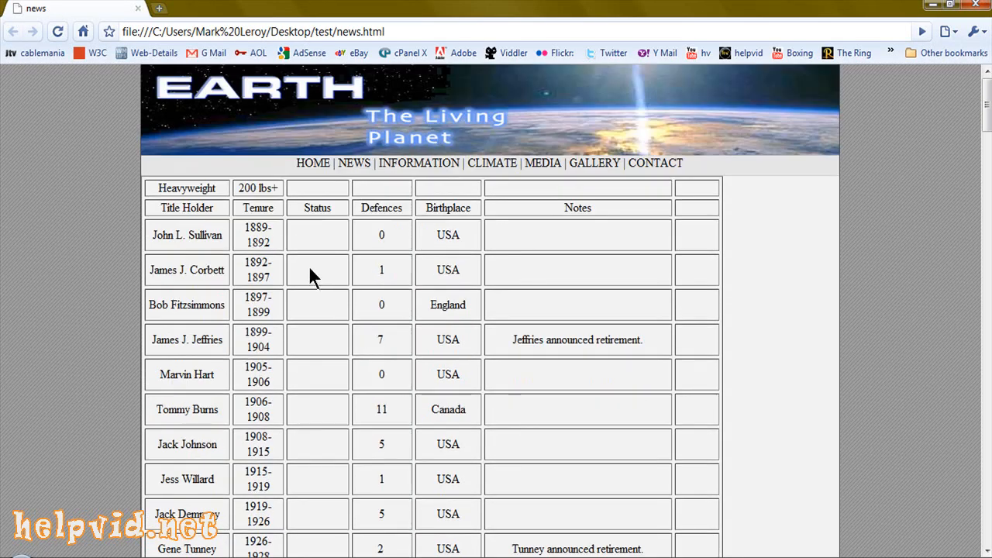
mouse_move(335, 361)
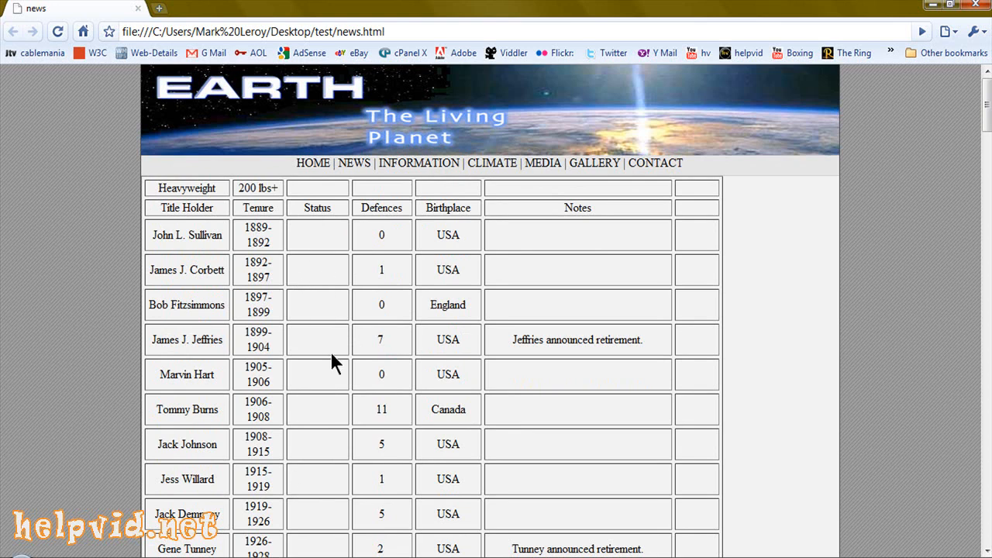
mouse_move(336, 270)
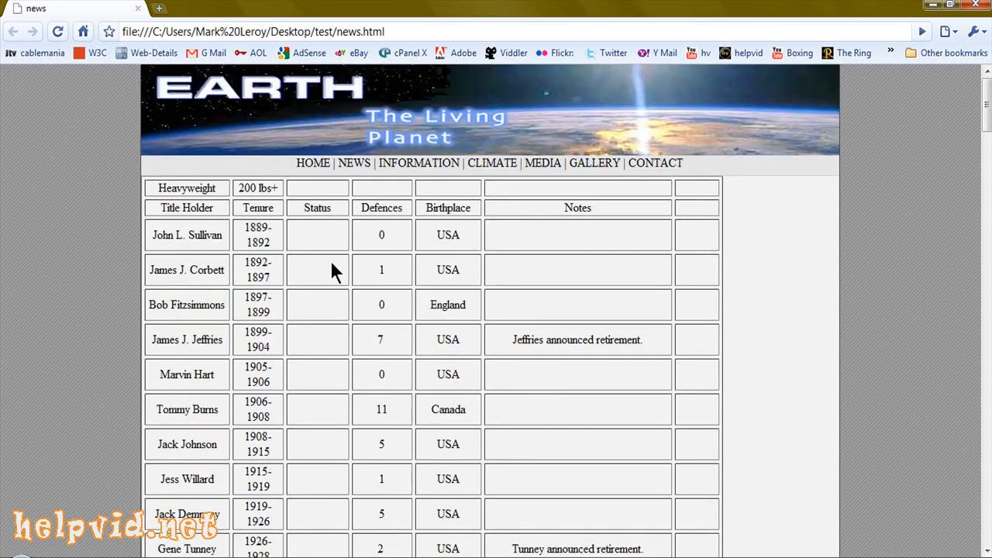
mouse_move(586, 359)
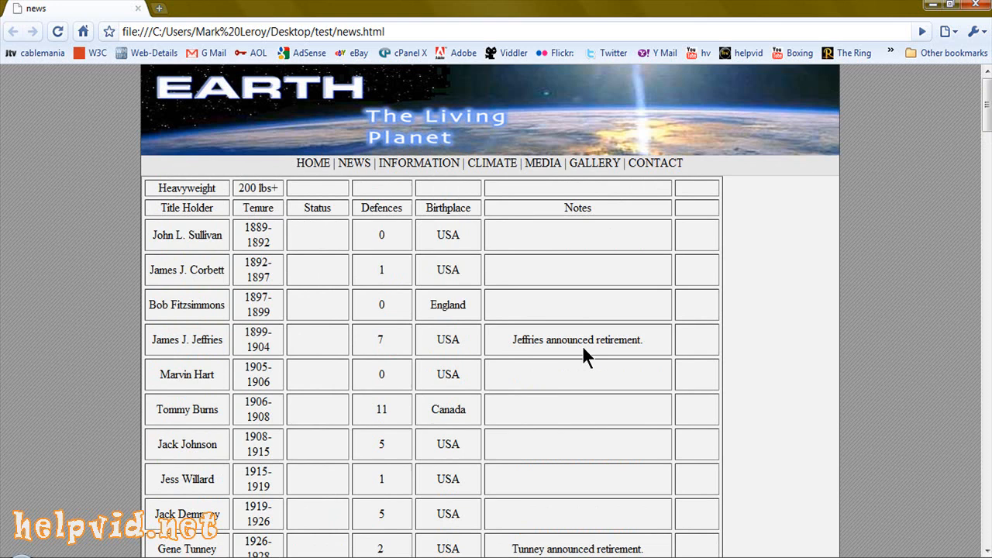
scroll(down, 3)
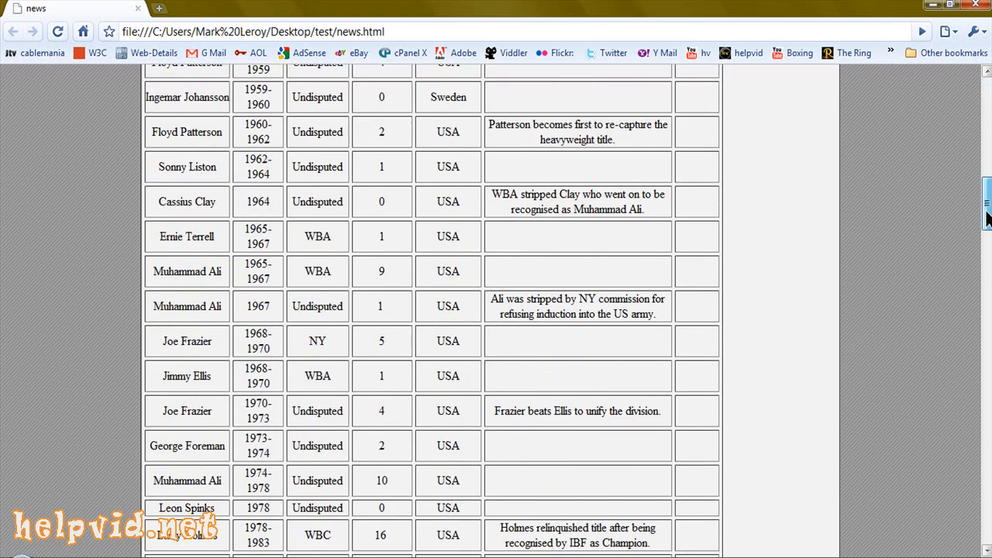
scroll(down, 3)
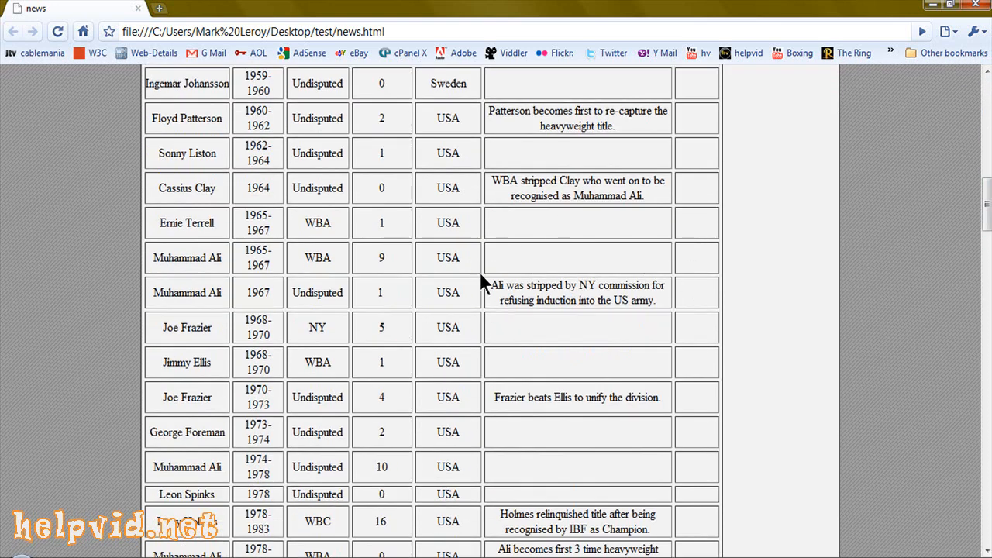
mouse_move(379, 255)
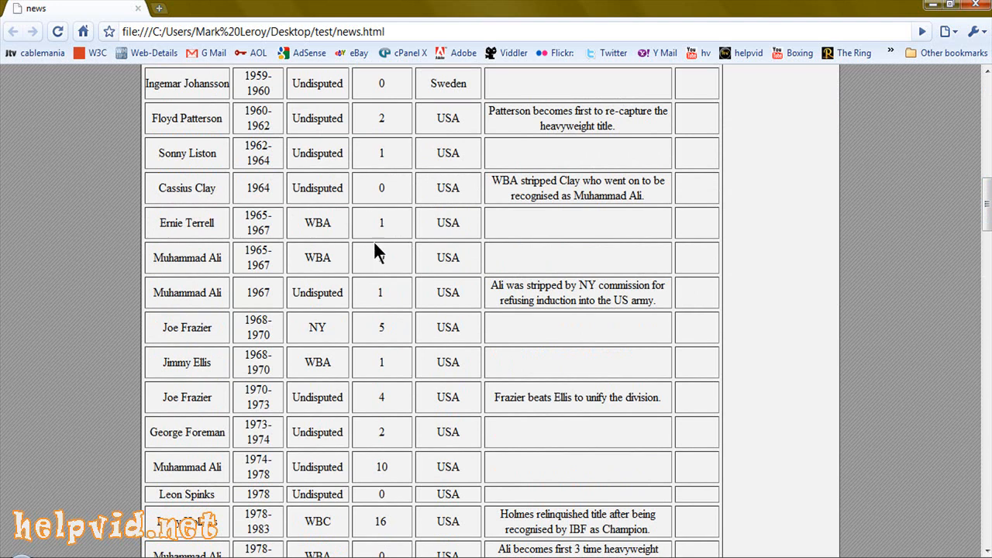
scroll(up, 3)
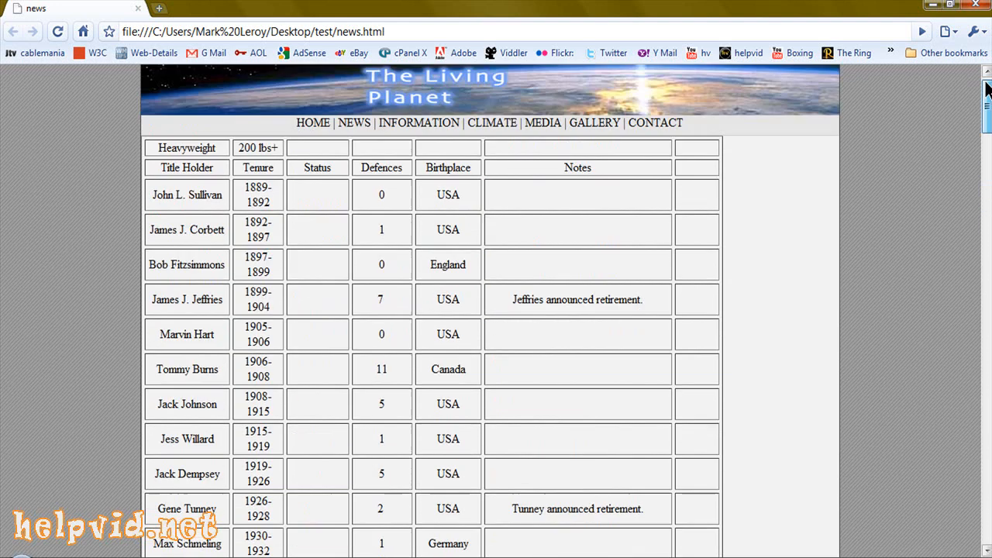